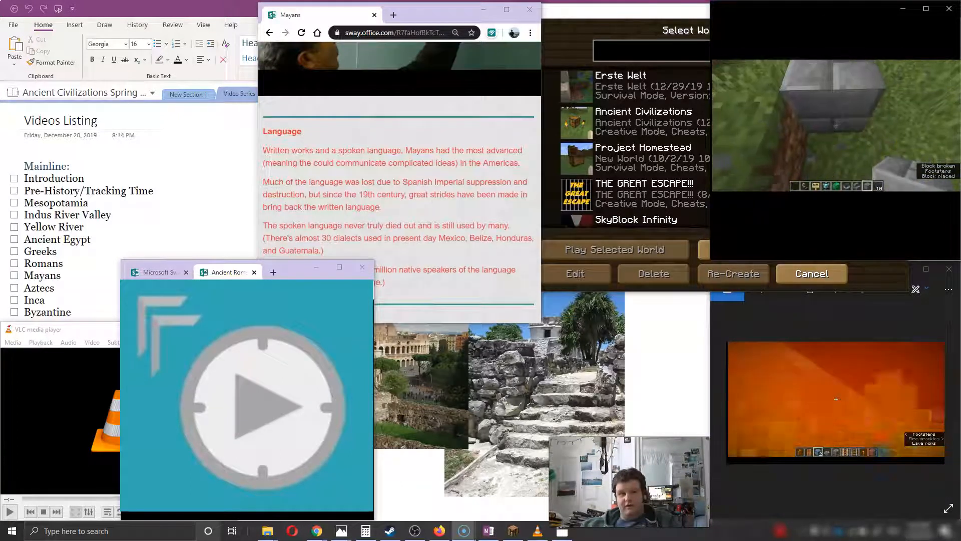
{"action": "scroll", "scroll_direction": "down", "scroll_amount": 3}
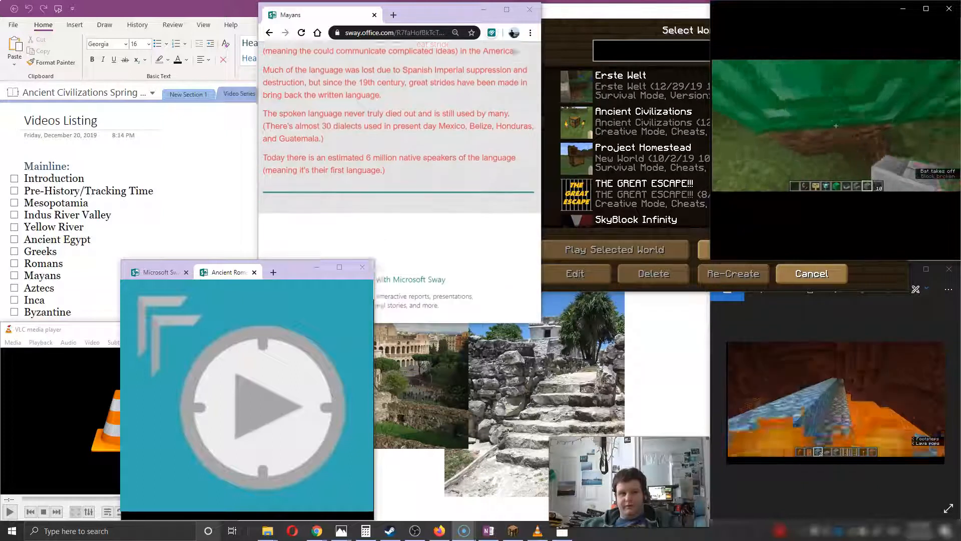
{"action": "scroll", "scroll_direction": "down", "scroll_amount": 3}
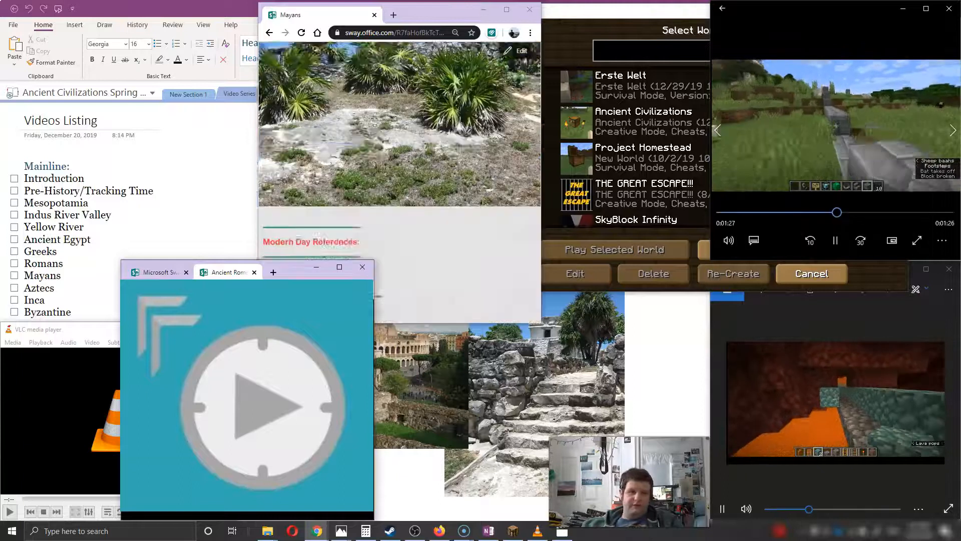
{"action": "scroll", "scroll_direction": "down", "scroll_amount": 3}
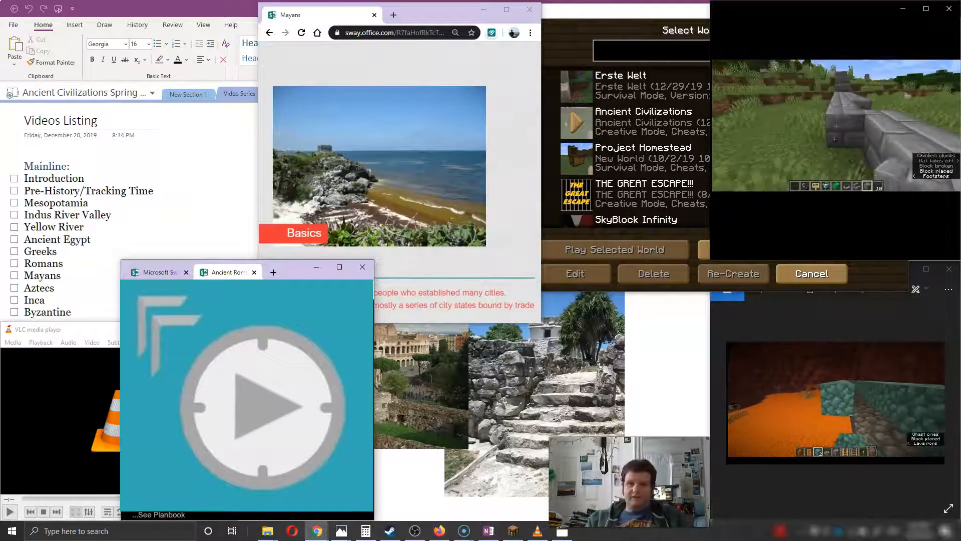
{"action": "scroll", "scroll_direction": "down", "scroll_amount": 3}
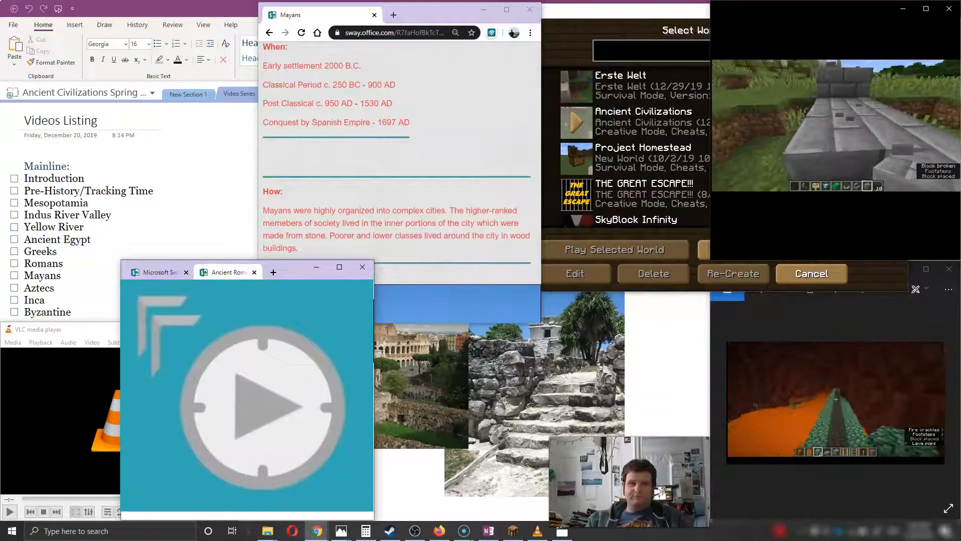
{"action": "scroll", "scroll_direction": "down", "scroll_amount": 3}
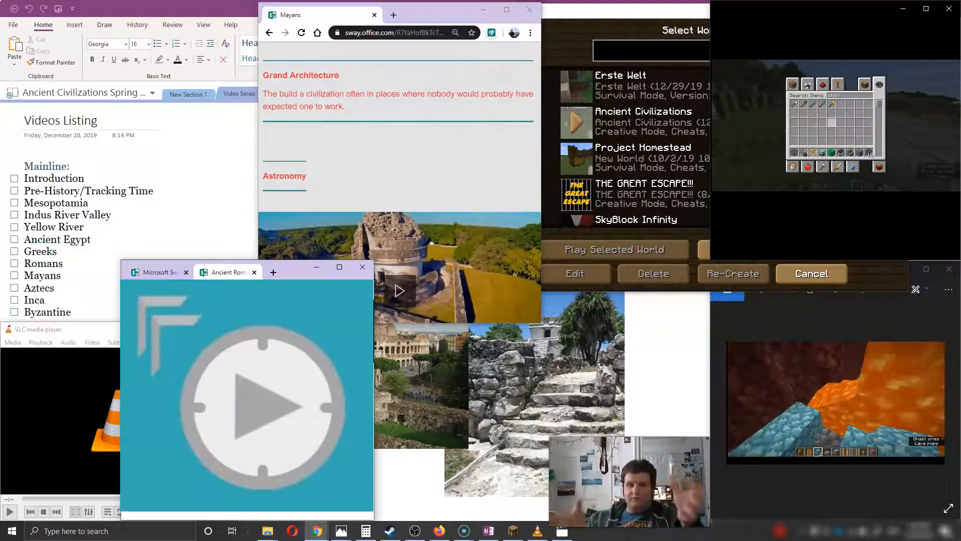
{"action": "scroll", "scroll_direction": "down", "scroll_amount": 3}
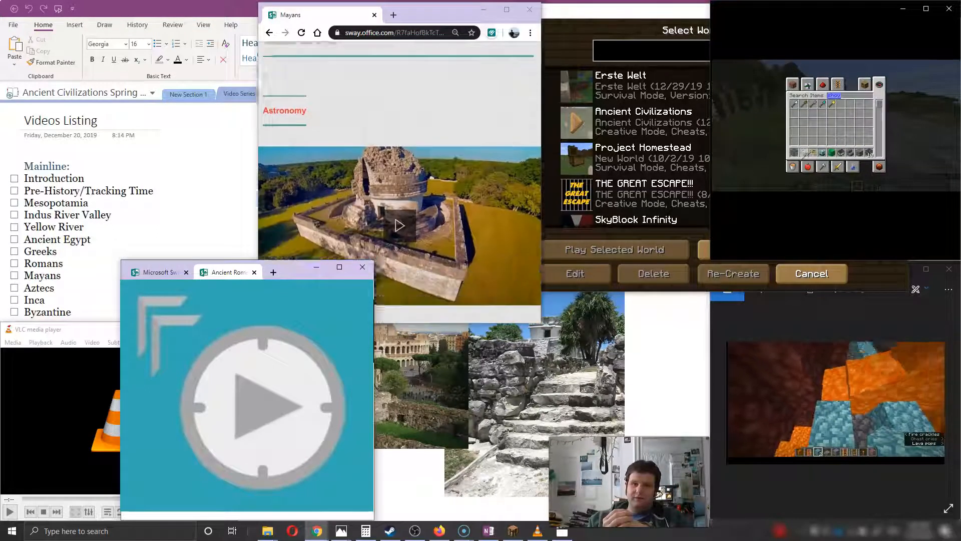
{"action": "scroll", "scroll_direction": "down", "scroll_amount": 3}
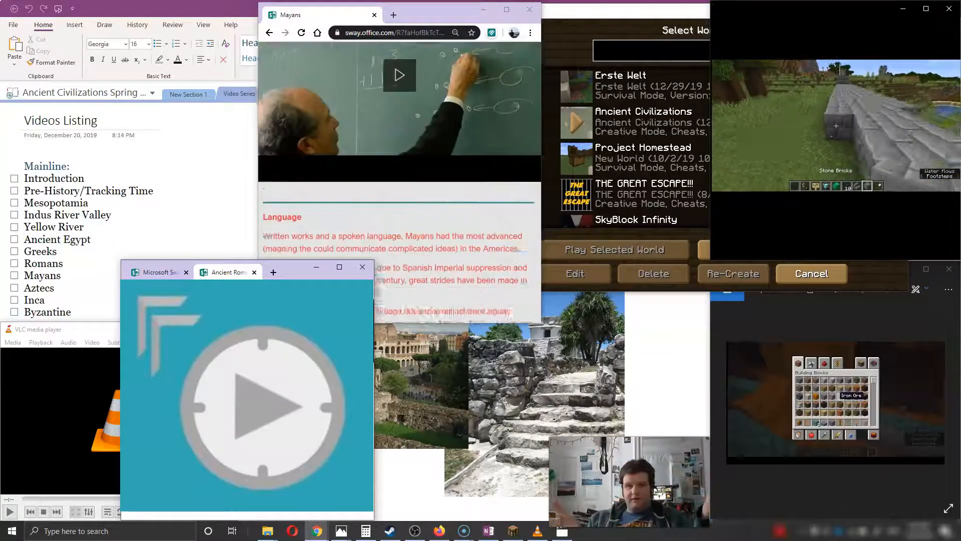
{"action": "scroll", "scroll_direction": "down", "scroll_amount": 3}
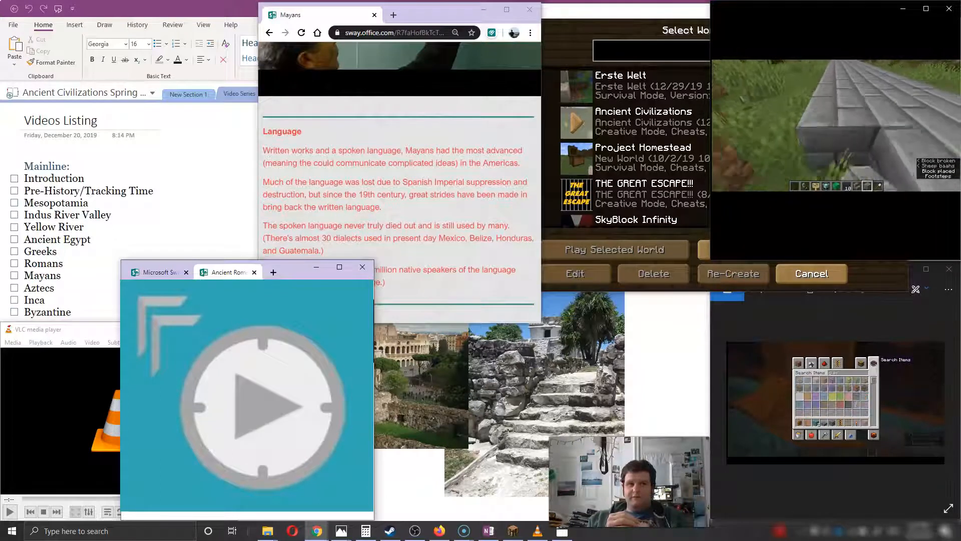
{"action": "scroll", "scroll_direction": "down", "scroll_amount": 3}
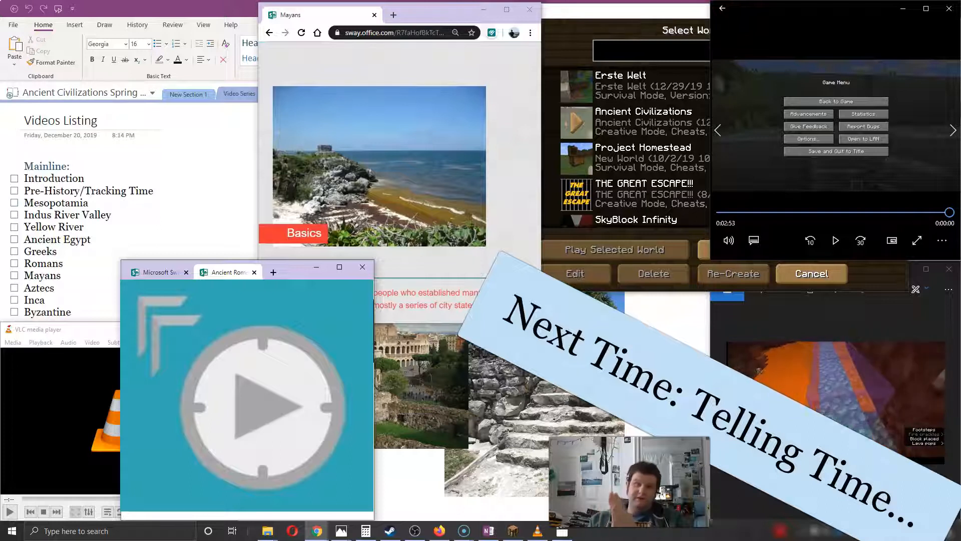
{"action": "scroll", "scroll_direction": "down", "scroll_amount": 3}
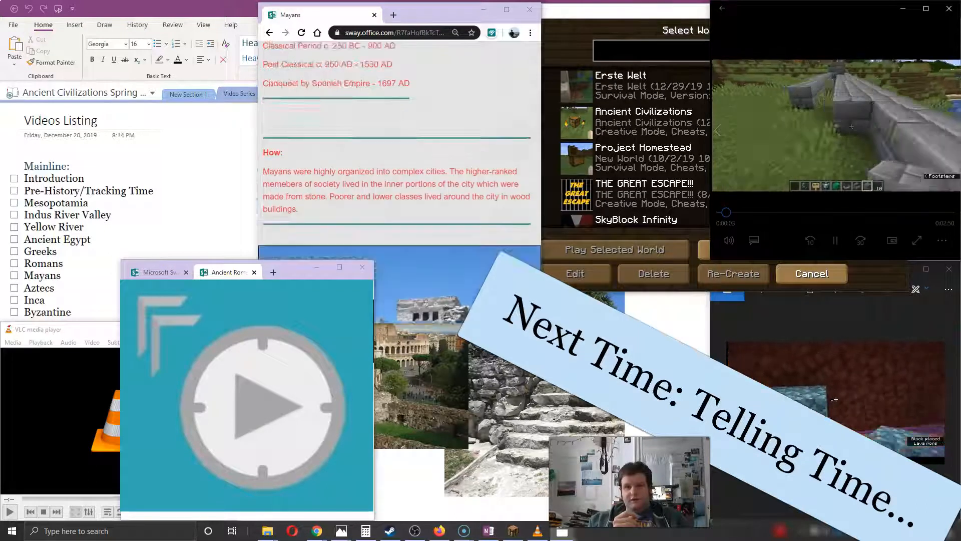
{"action": "scroll", "scroll_direction": "down", "scroll_amount": 3}
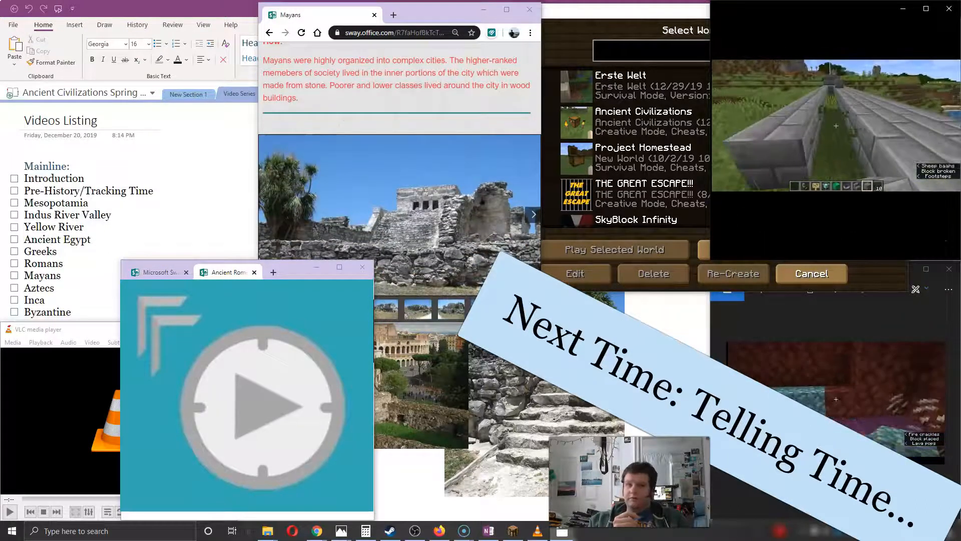